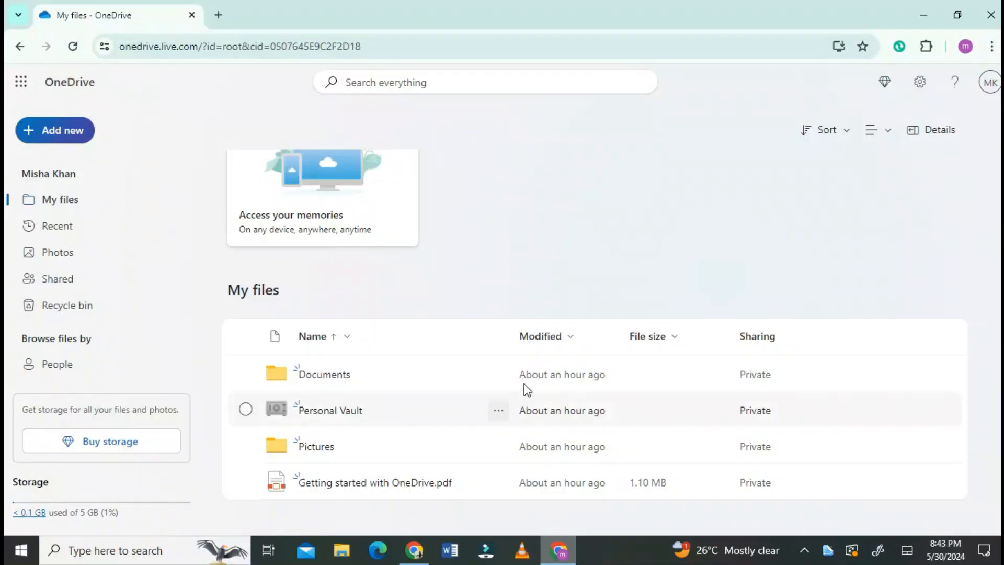
{"action": "mouse_move", "coordinate": [408, 403]}
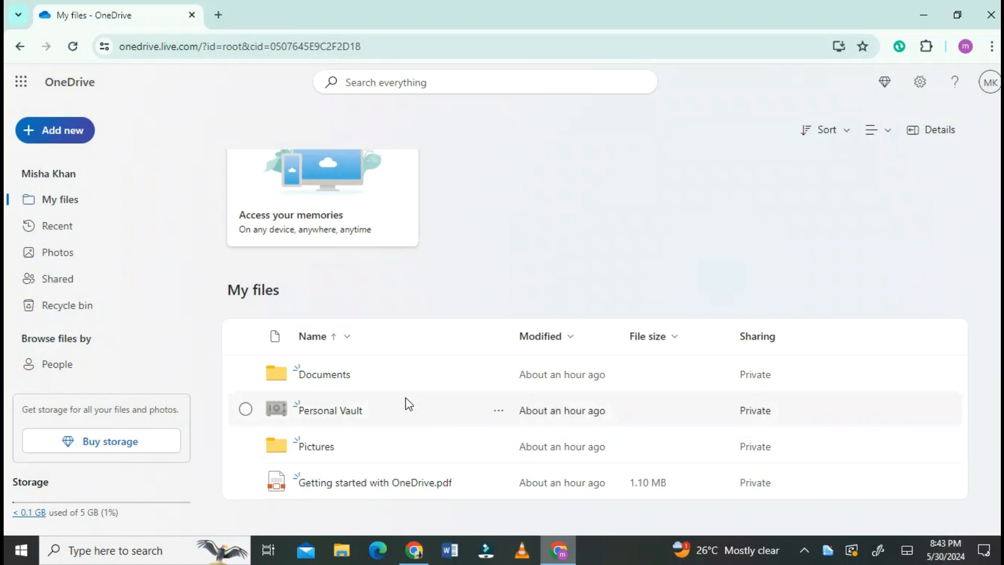
{"action": "mouse_move", "coordinate": [278, 285]}
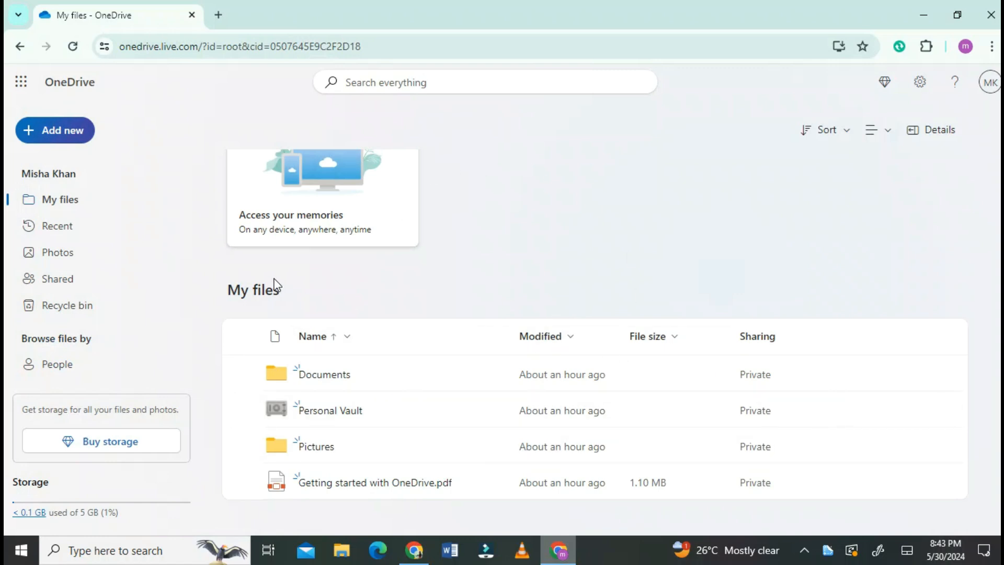
{"action": "mouse_move", "coordinate": [481, 217]}
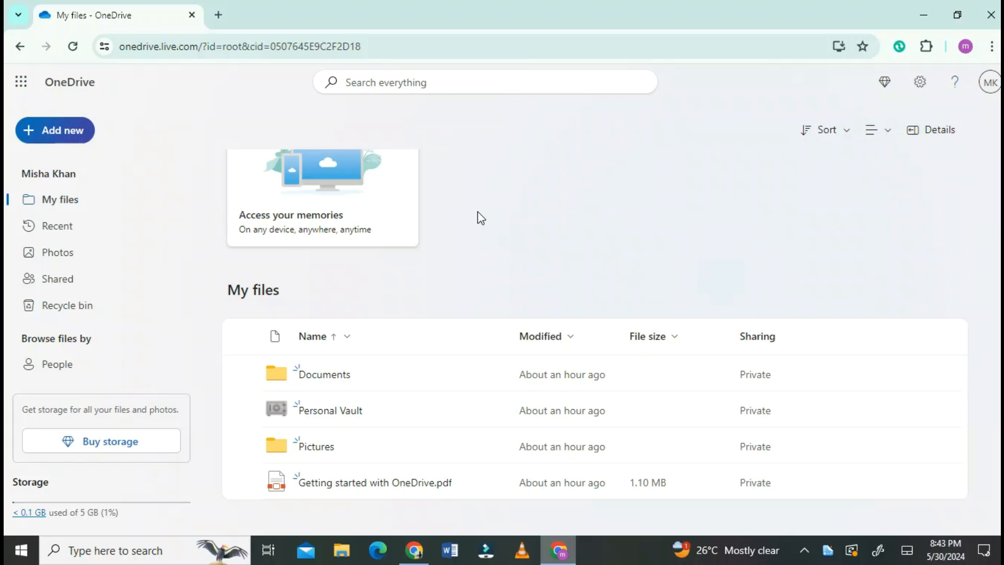
{"action": "mouse_move", "coordinate": [42, 130]}
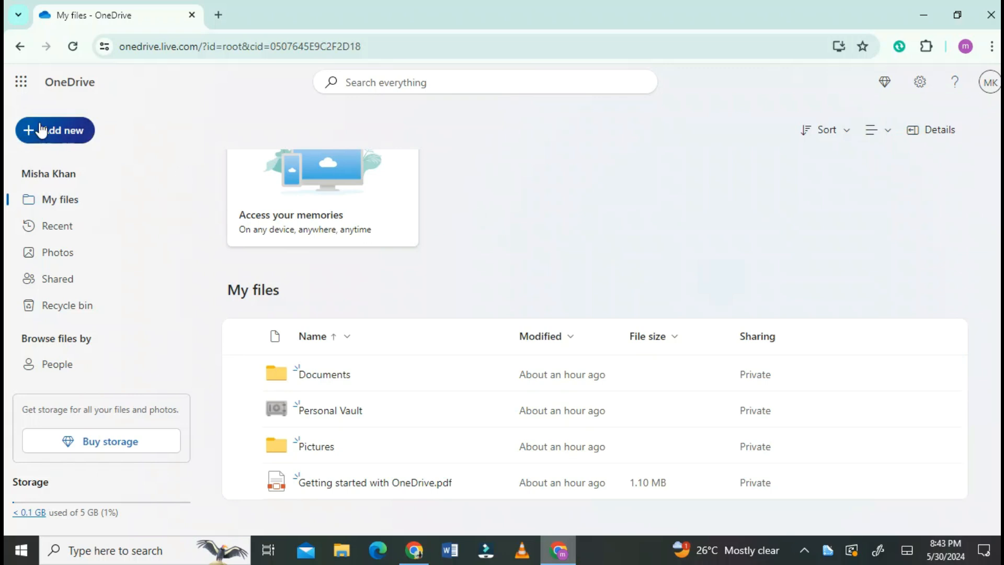
Create a new folder named 'videos' in My files
{"action": "left_click", "coordinate": [54, 130]}
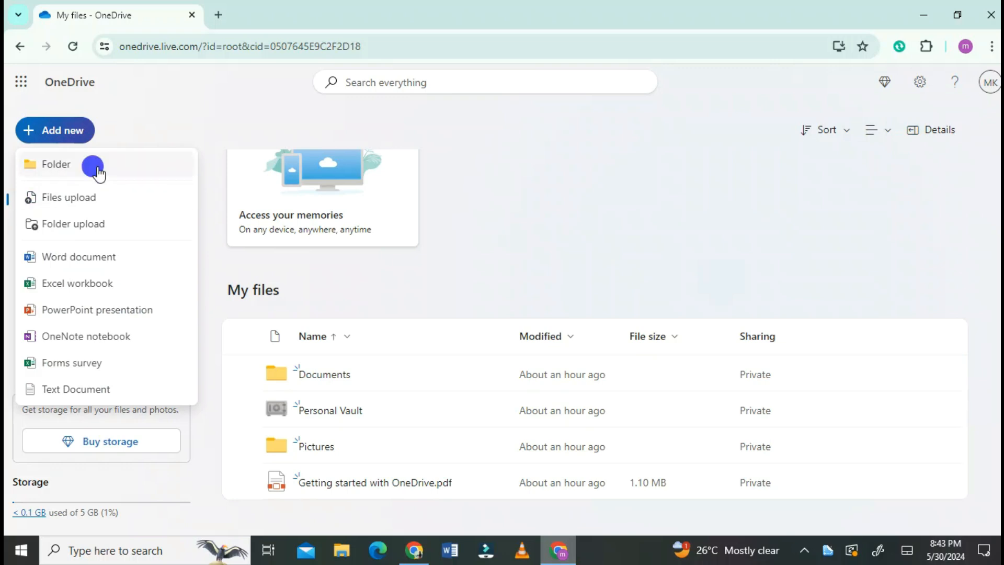
{"action": "left_click", "coordinate": [55, 164]}
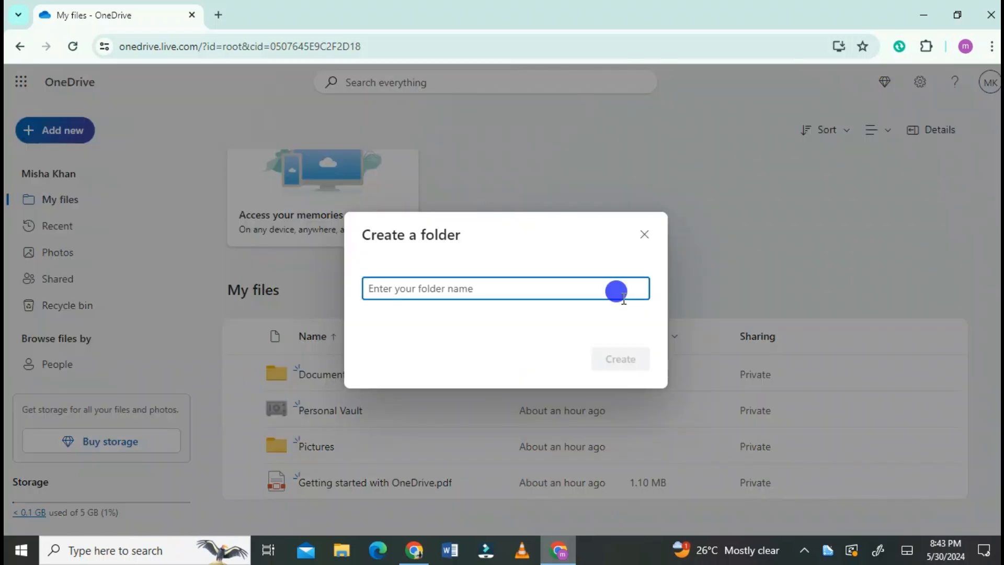
{"action": "type", "text": "vide"}
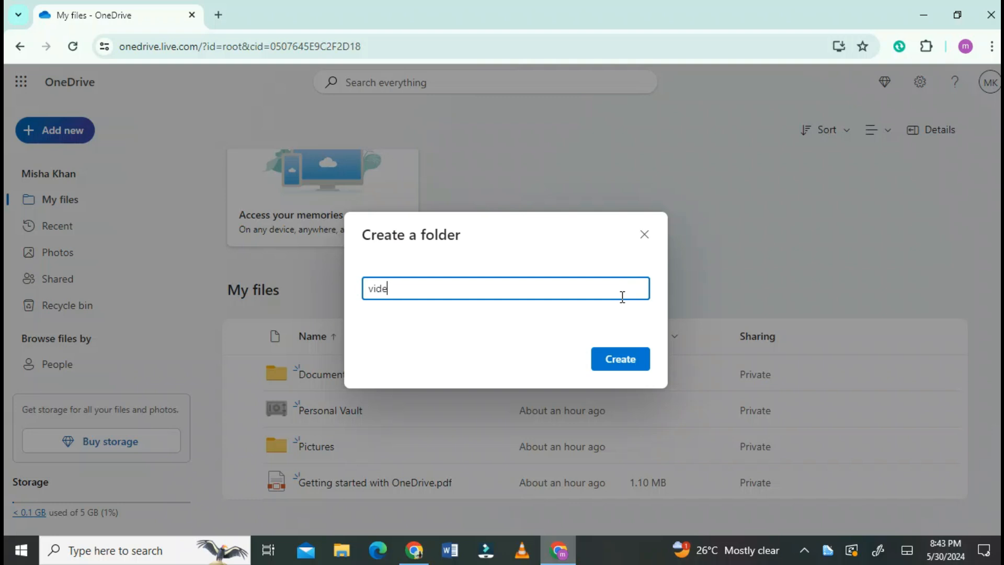
{"action": "type", "text": "os"}
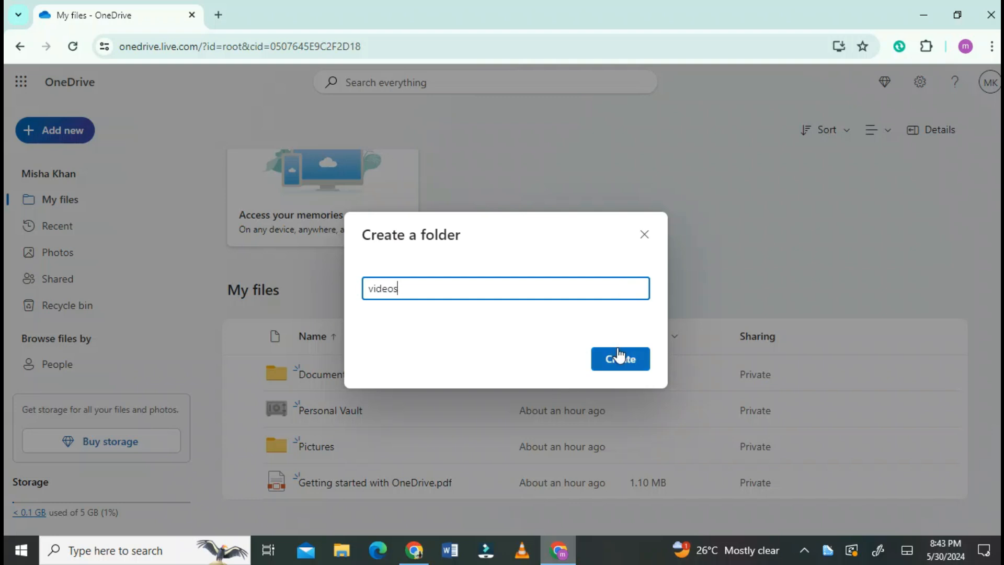
{"action": "left_click", "coordinate": [619, 359]}
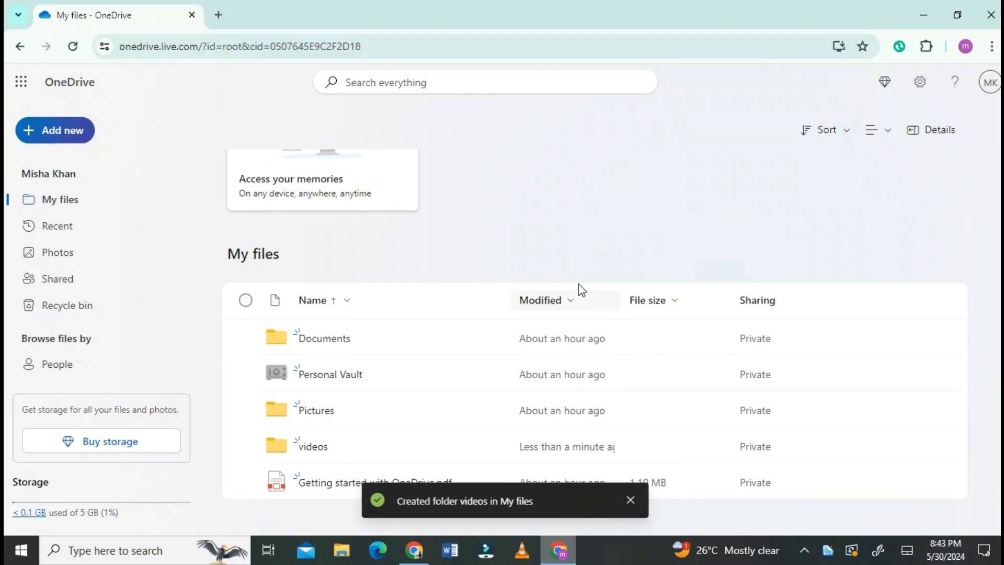
{"action": "mouse_move", "coordinate": [466, 395]}
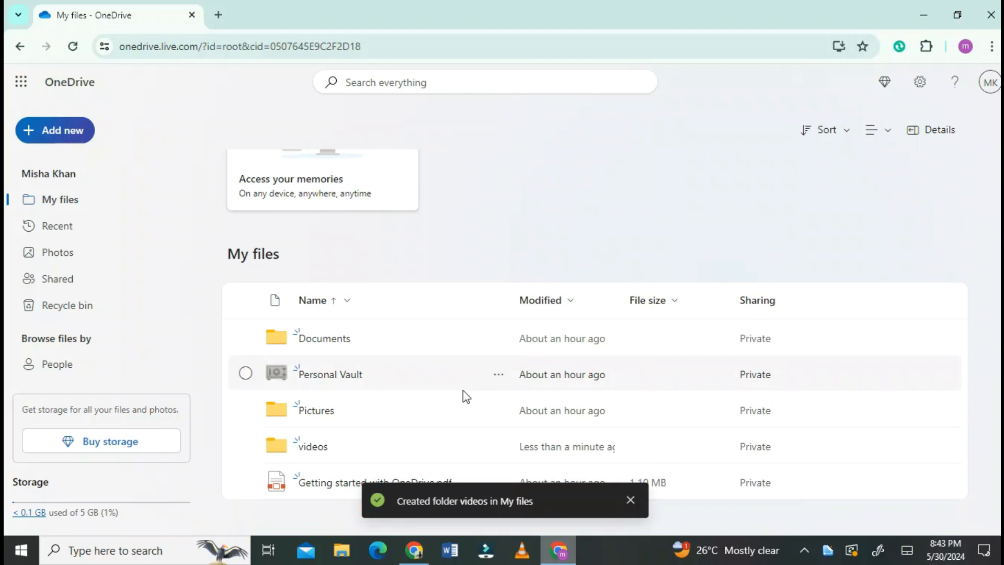
{"action": "mouse_move", "coordinate": [339, 396]}
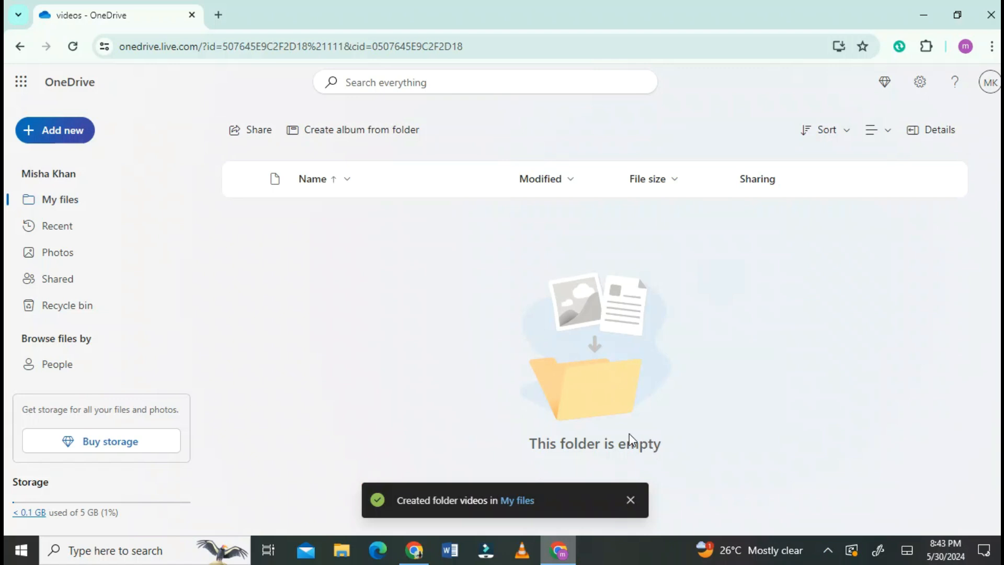
Upload 'Rocks On The Bottom Of The River - Free Stock Video.mp4' from Downloads > Video into the videos folder
{"action": "left_click", "coordinate": [56, 130]}
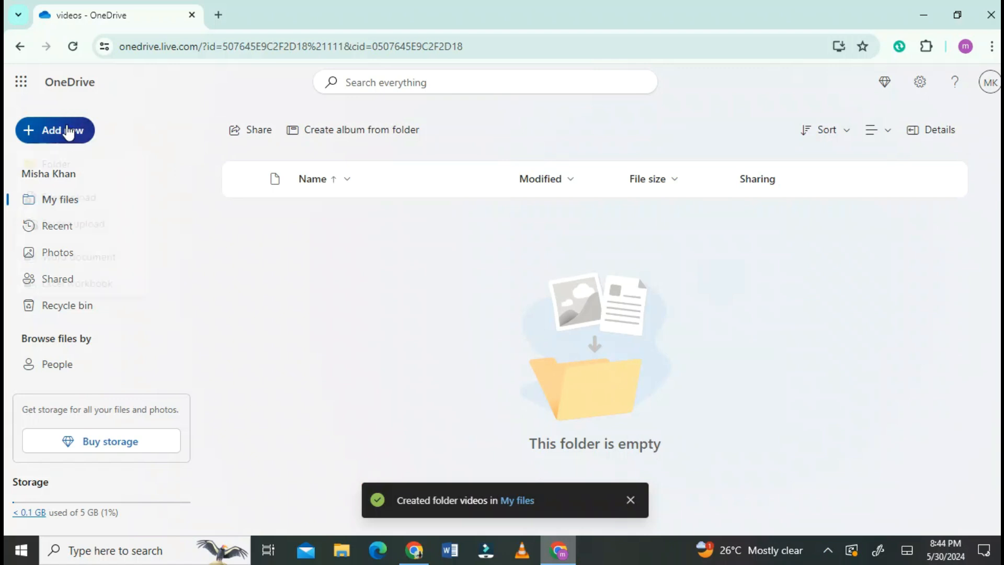
{"action": "left_click", "coordinate": [56, 130]}
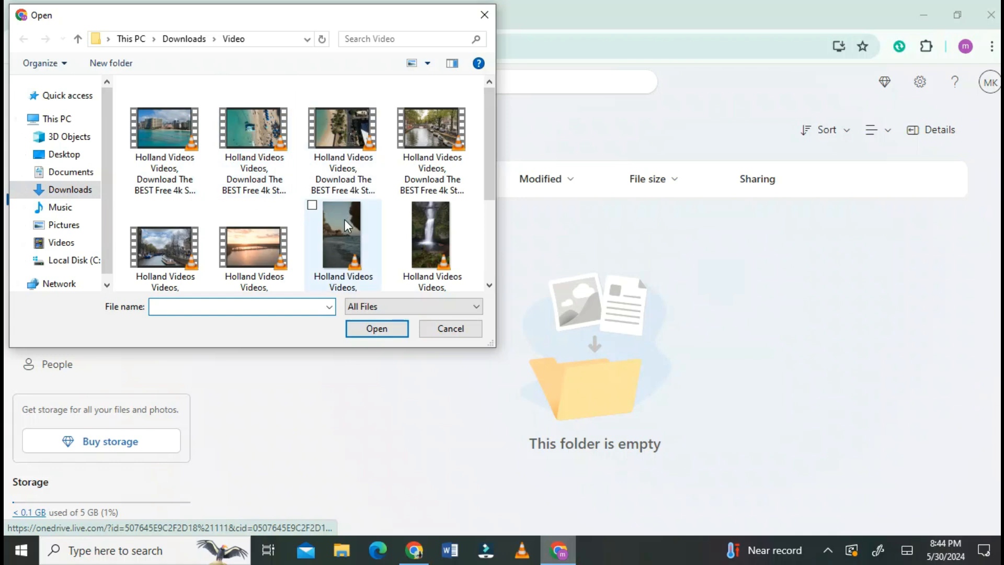
{"action": "mouse_move", "coordinate": [292, 290]}
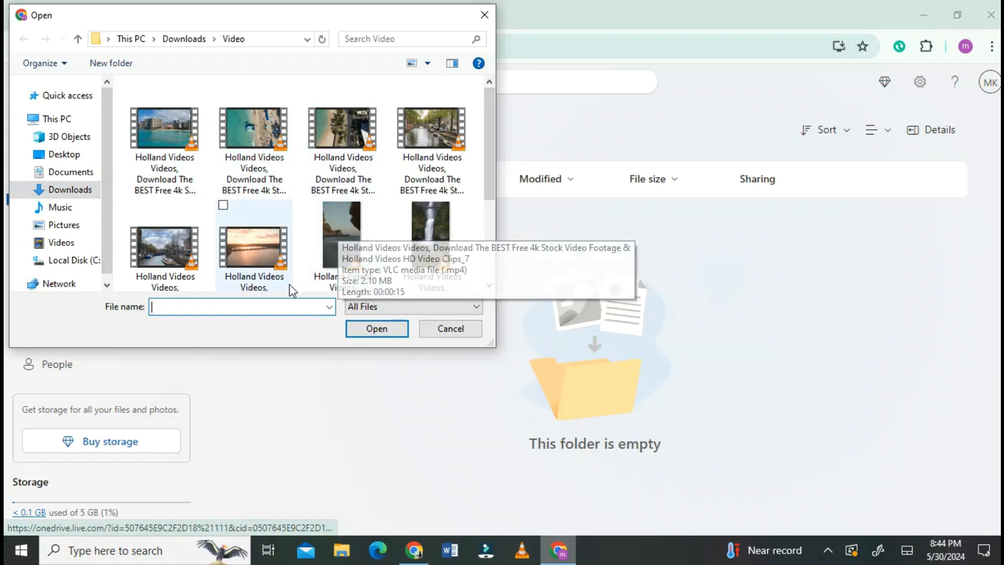
{"action": "left_click", "coordinate": [164, 130]}
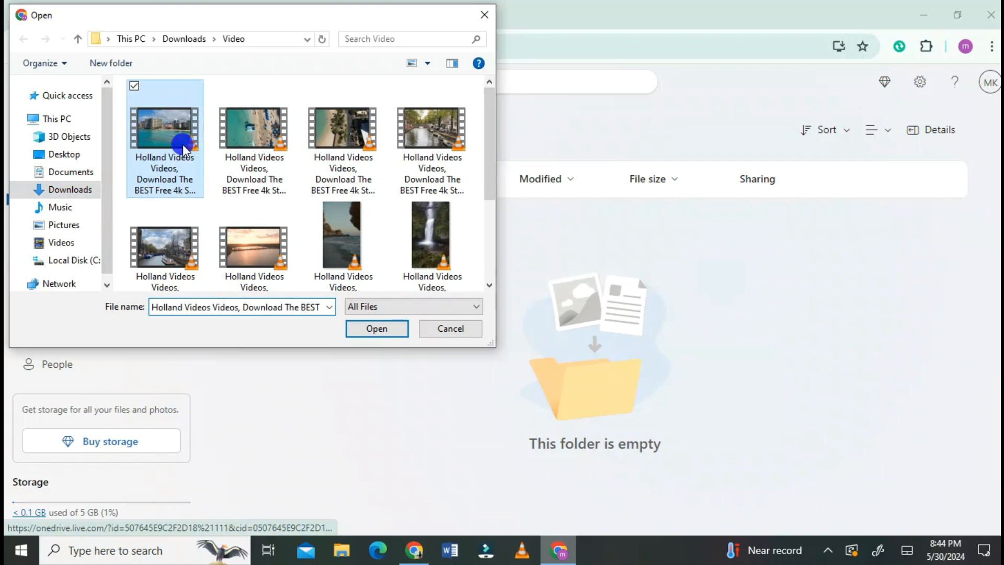
{"action": "scroll", "scroll_direction": "down", "scroll_amount": 3}
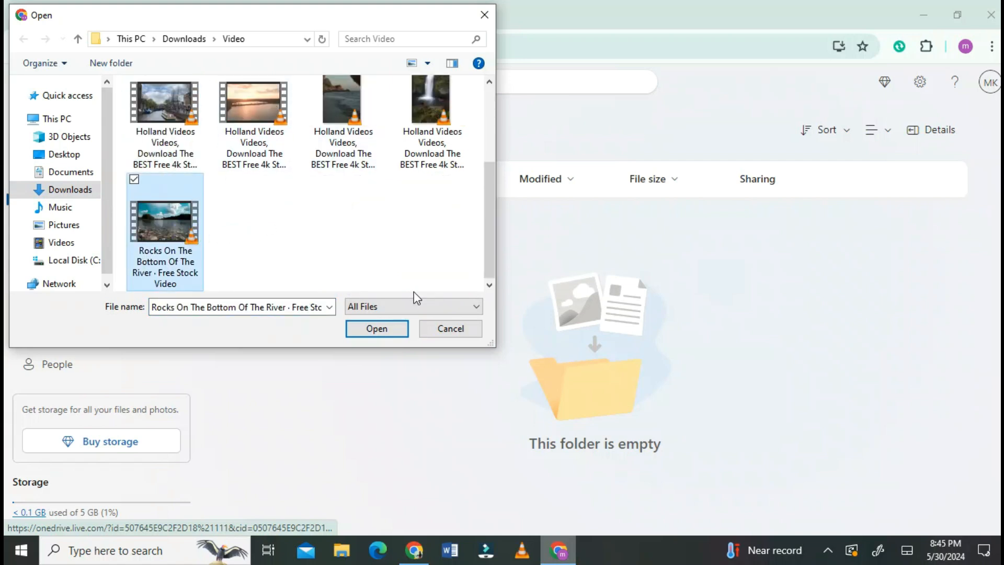
{"action": "left_click", "coordinate": [376, 328]}
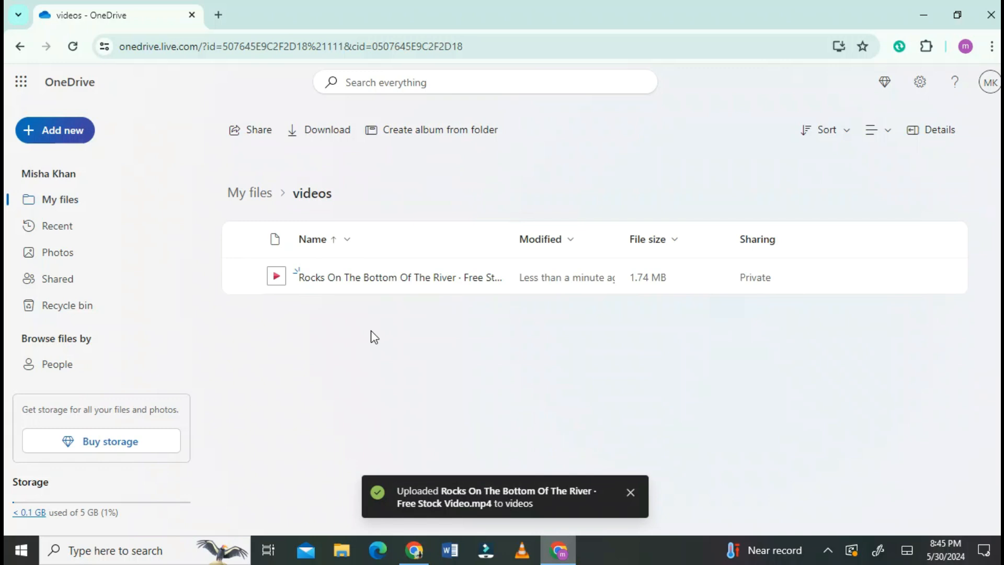
{"action": "mouse_move", "coordinate": [202, 226]}
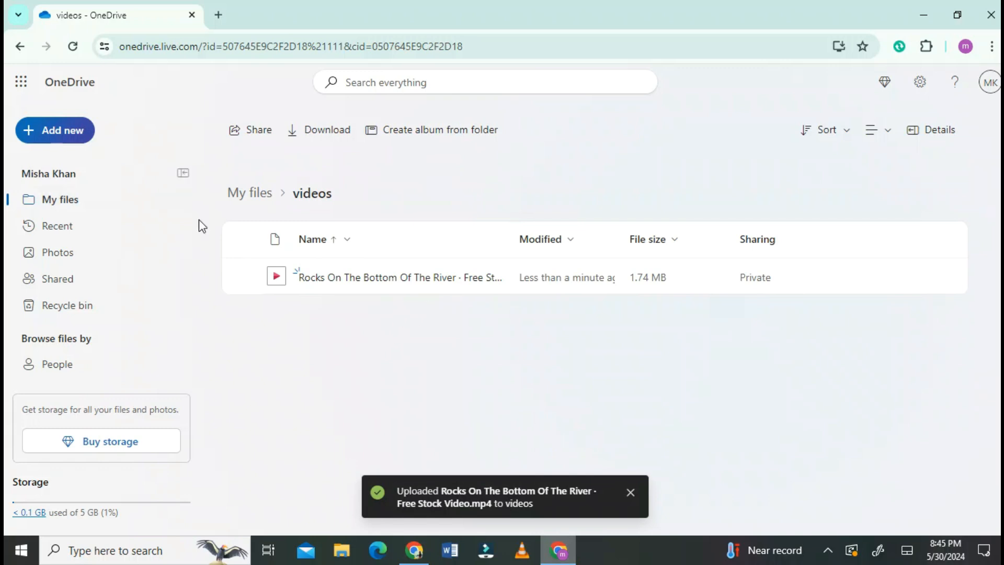
Return to My files and bring up the action menu for the videos folder
{"action": "left_click", "coordinate": [60, 199]}
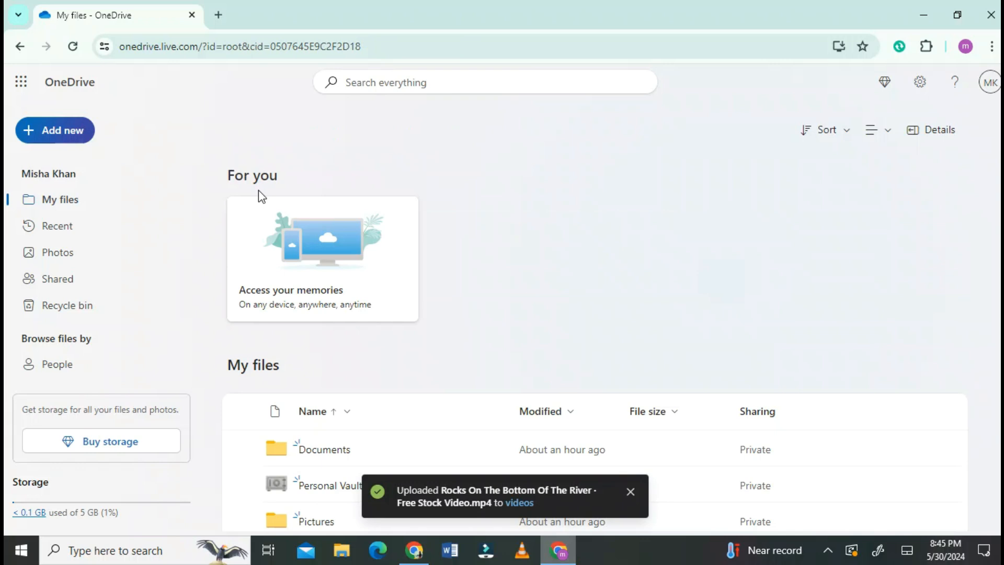
{"action": "scroll", "scroll_direction": "down", "scroll_amount": 3}
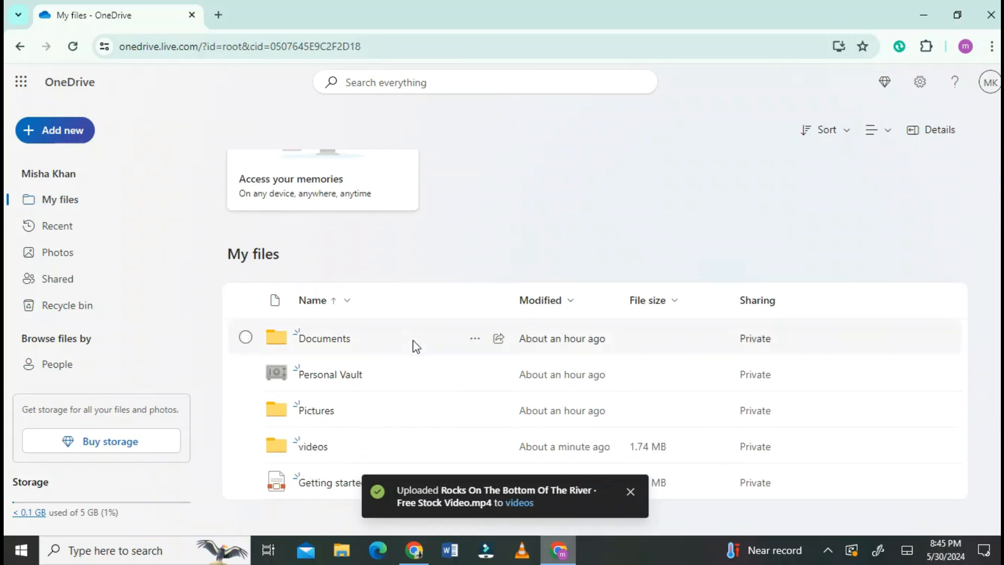
{"action": "mouse_move", "coordinate": [481, 447]}
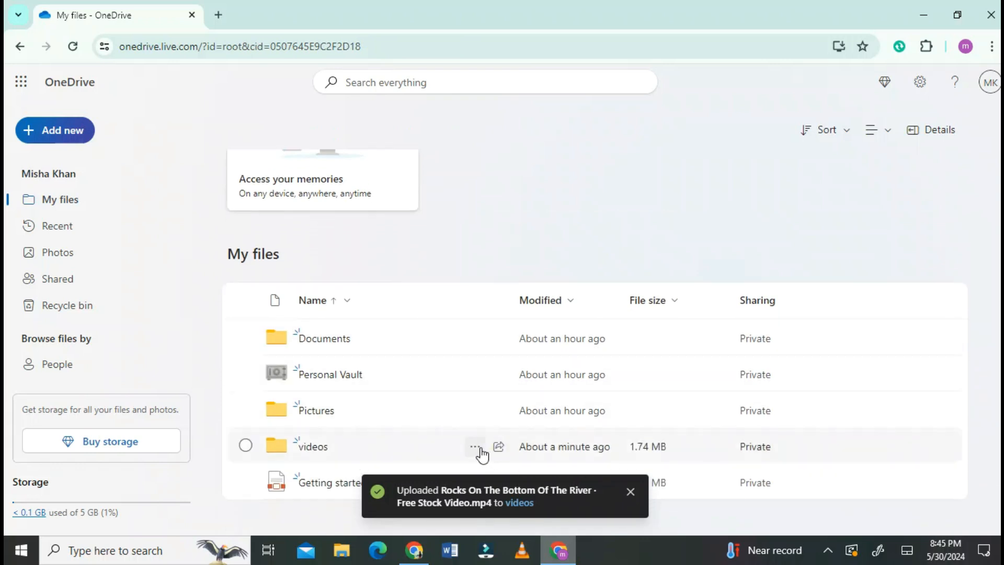
{"action": "left_click", "coordinate": [475, 446]}
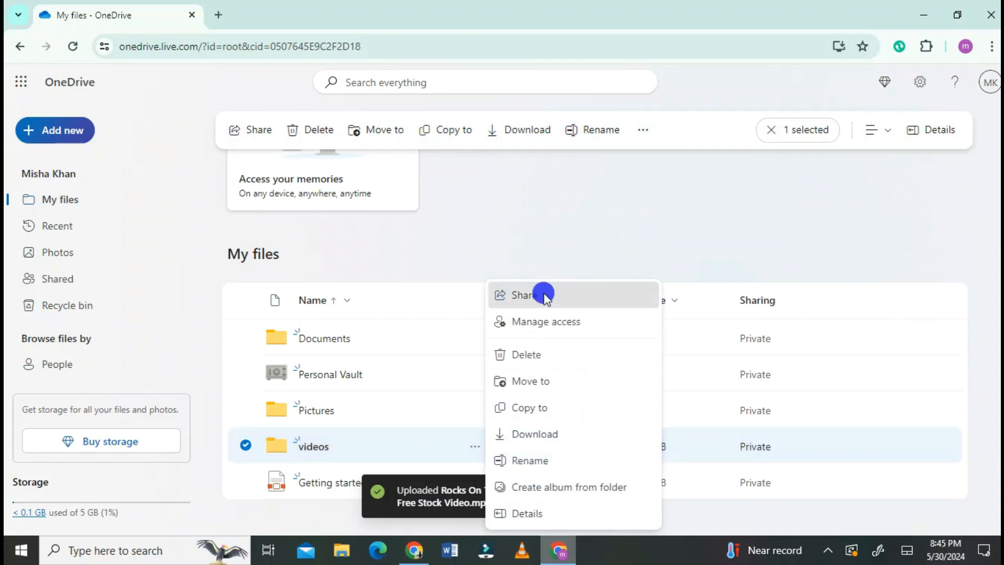
{"action": "left_click", "coordinate": [524, 295]}
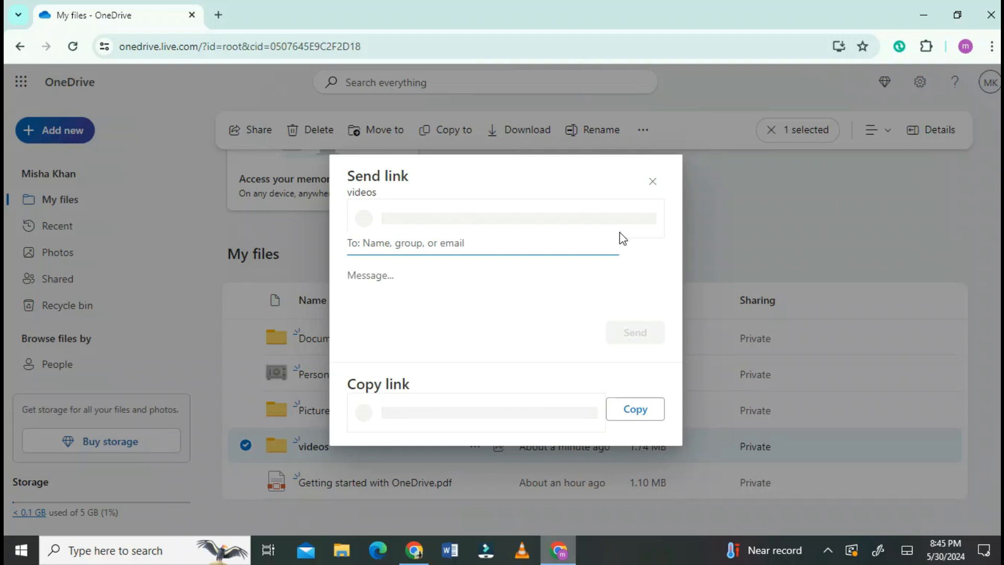
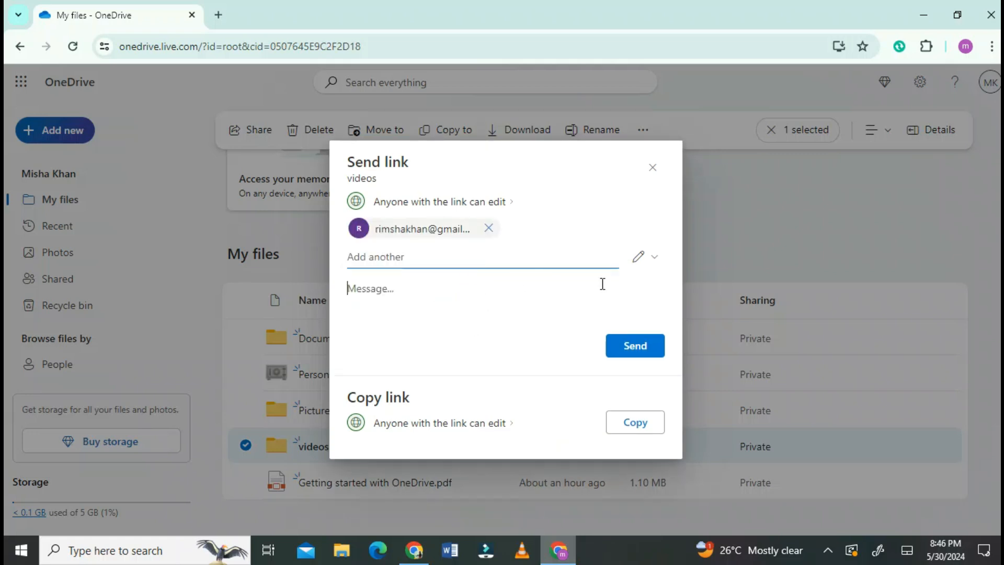
Keep Can edit permission, add the message 'hello here are videos', and send the link
{"action": "left_click", "coordinate": [646, 258]}
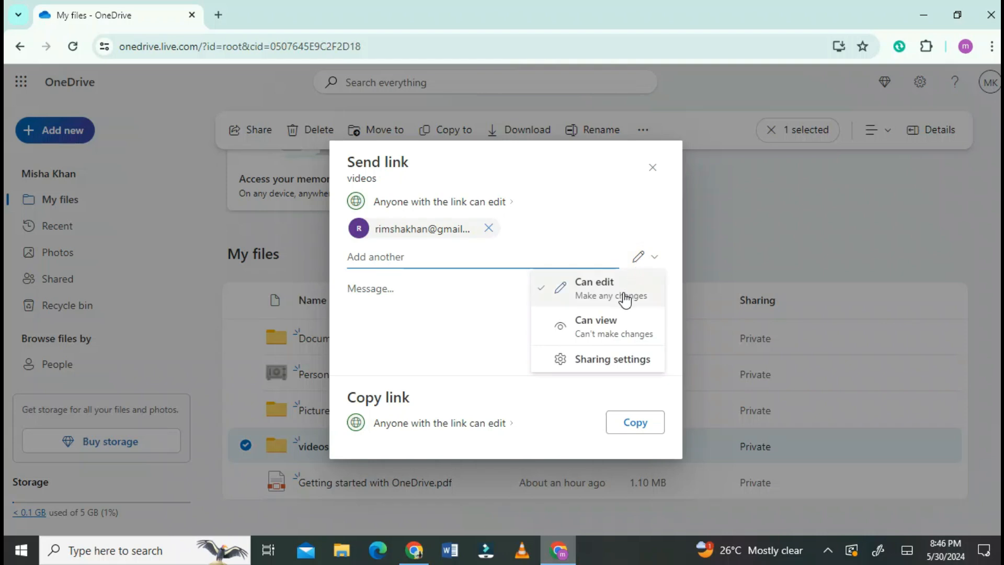
{"action": "mouse_move", "coordinate": [625, 304]}
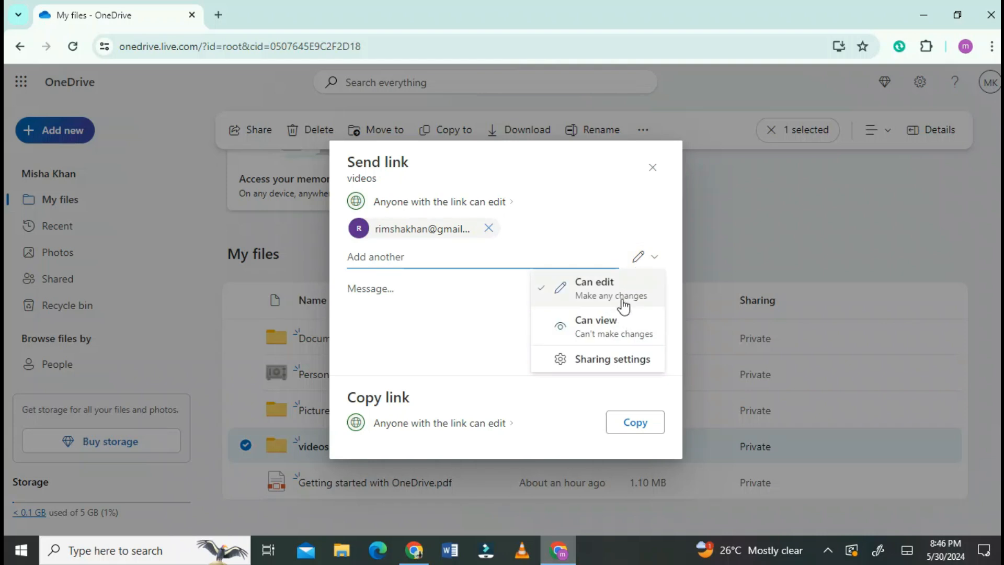
{"action": "mouse_move", "coordinate": [493, 301]}
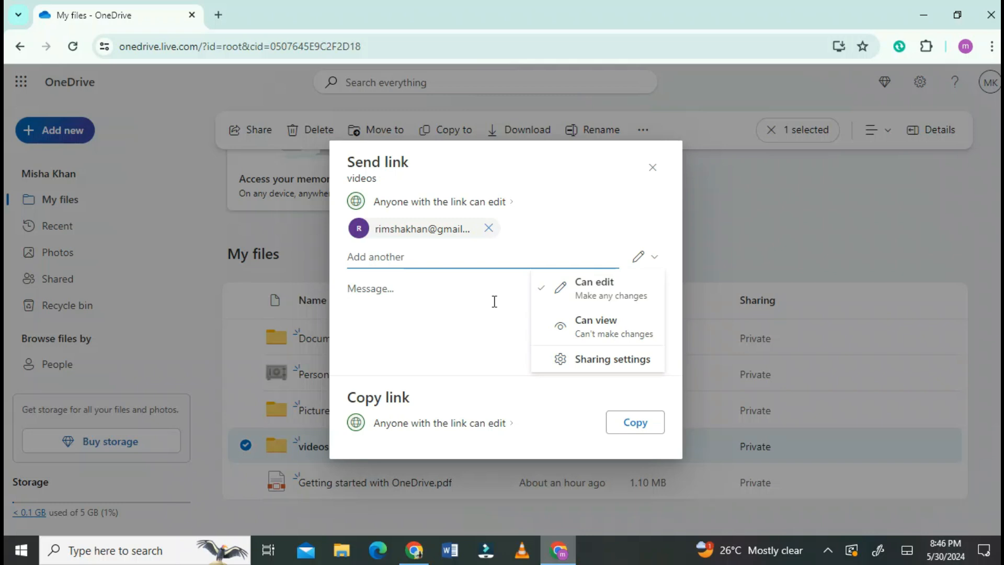
{"action": "left_click", "coordinate": [594, 281]}
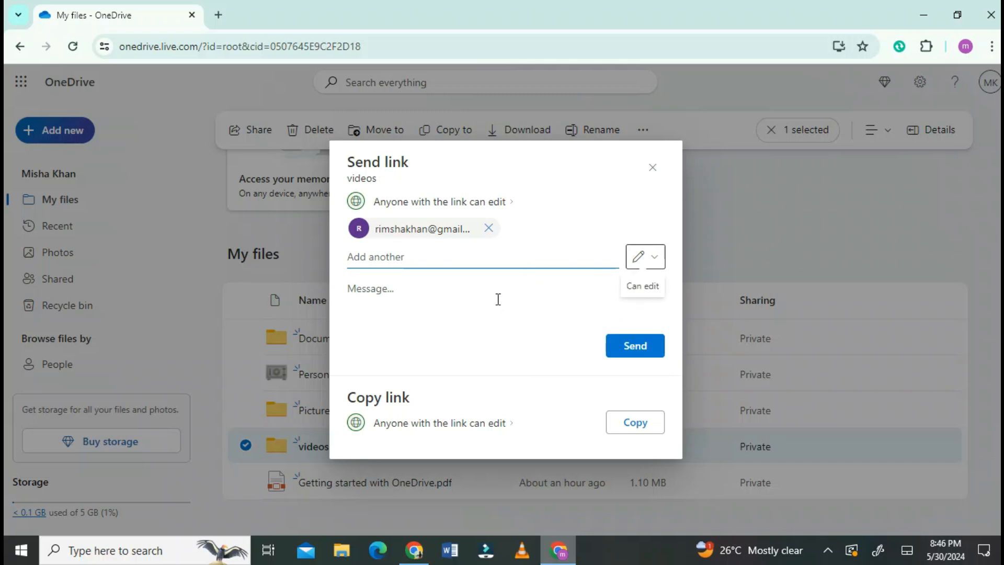
{"action": "type", "text": "h"}
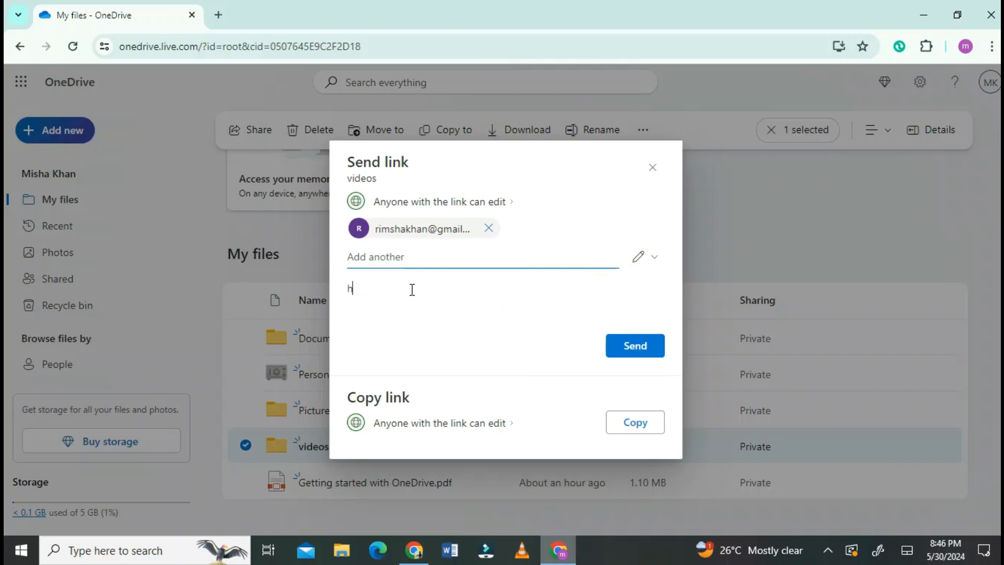
{"action": "type", "text": "hello"}
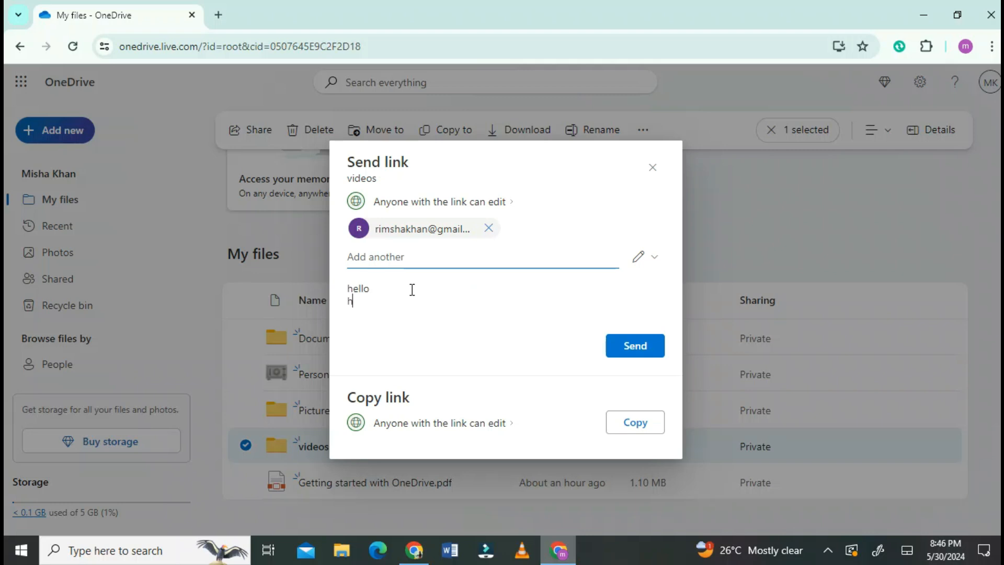
{"action": "type", "text": "ere are vide"}
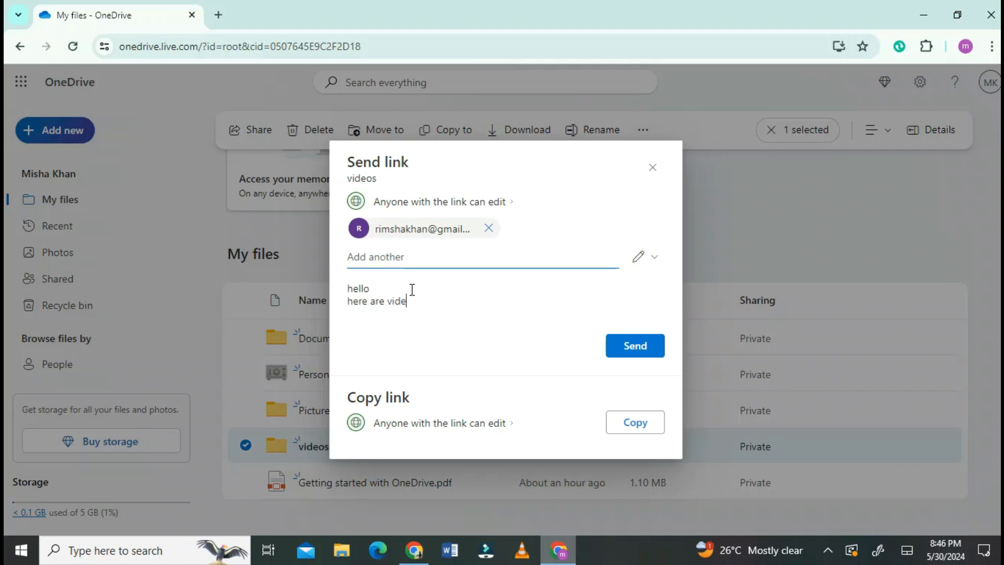
{"action": "type", "text": "os"}
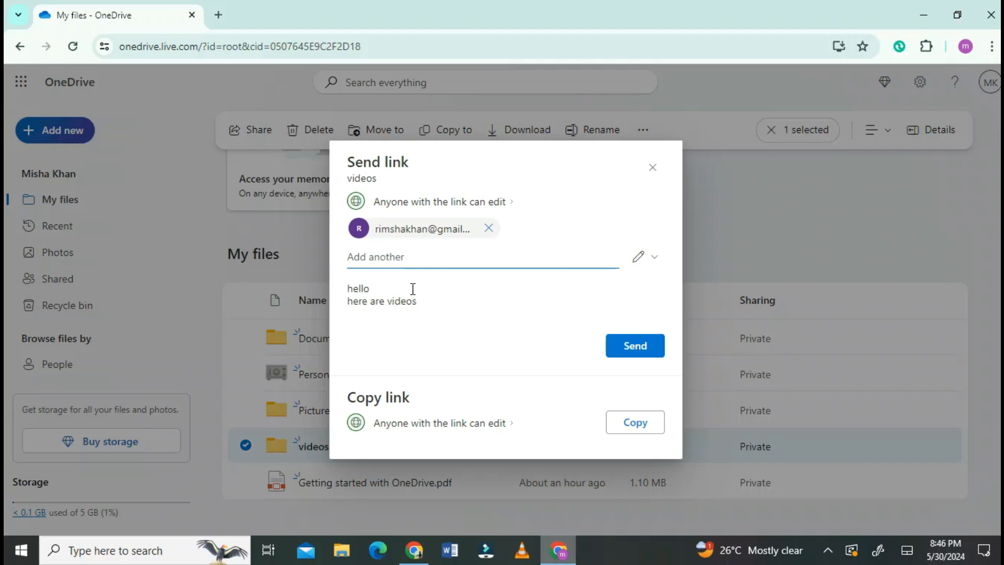
{"action": "left_click", "coordinate": [635, 347]}
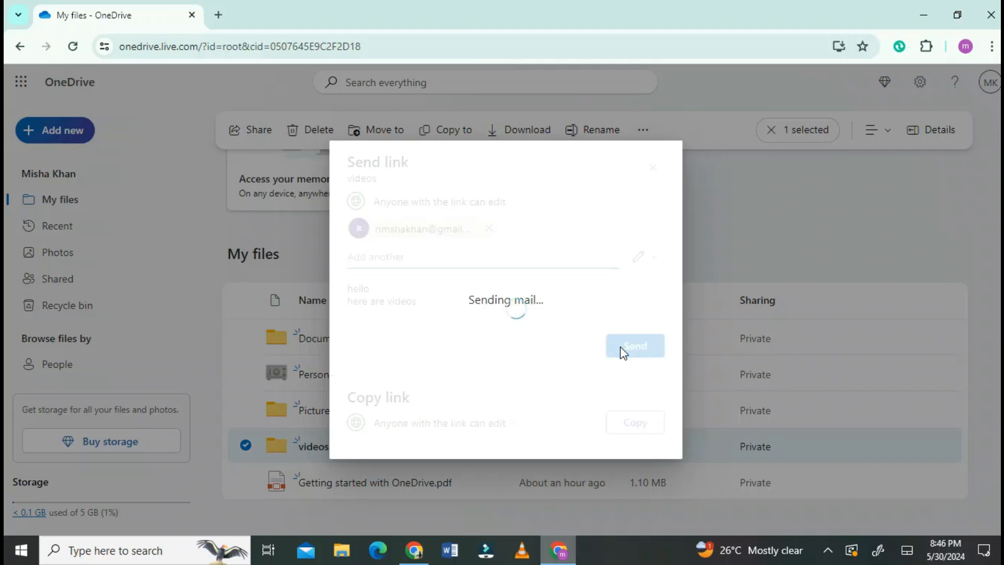
{"action": "left_click", "coordinate": [634, 346]}
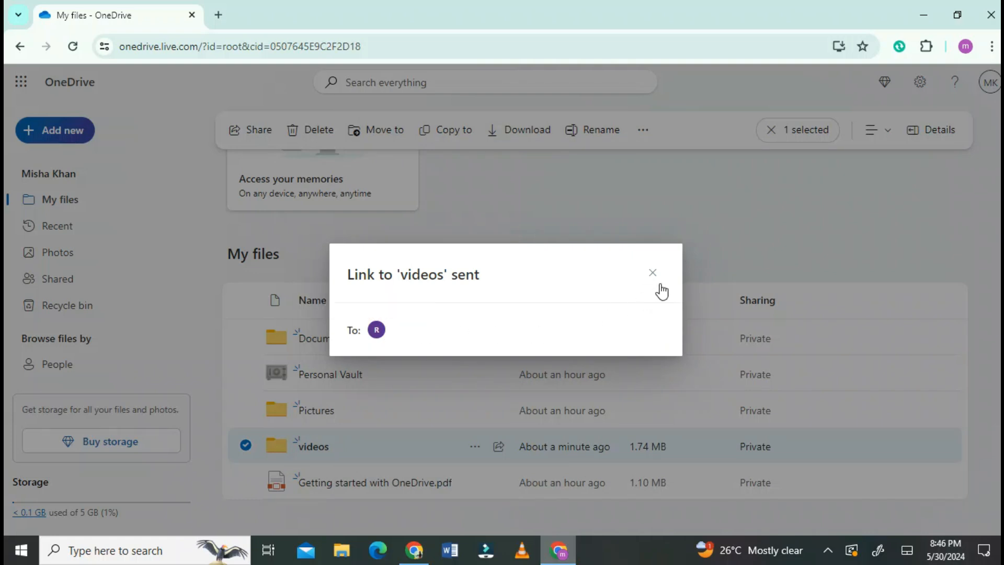
Share the videos folder again with the link set to Anyone can edit and copy it
{"action": "left_click", "coordinate": [653, 273]}
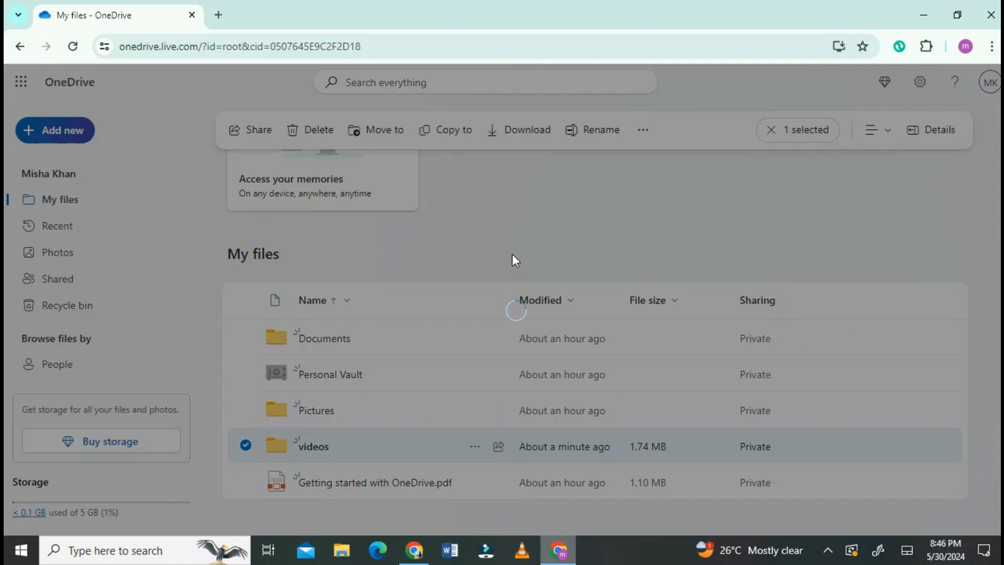
{"action": "left_click", "coordinate": [258, 129]}
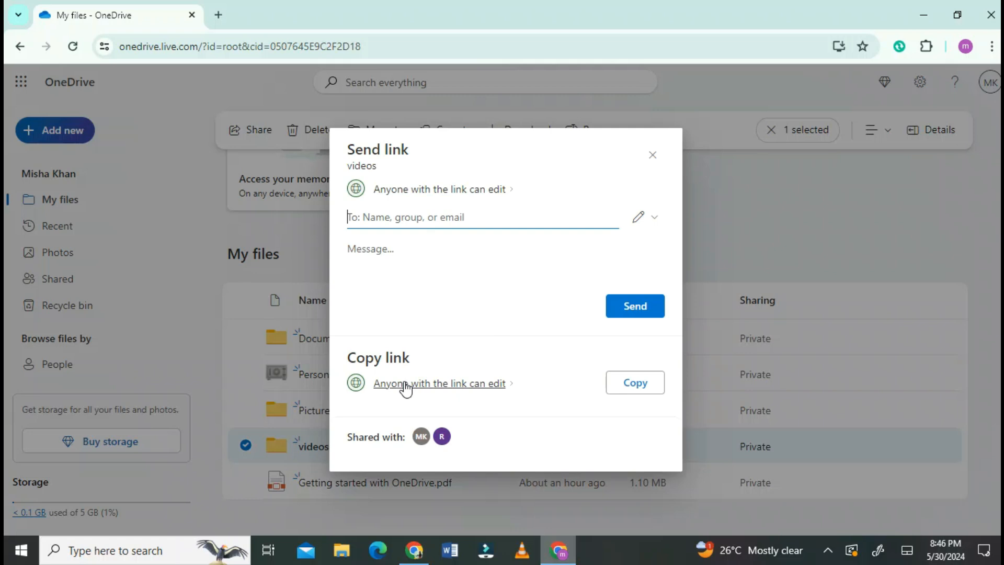
{"action": "mouse_move", "coordinate": [513, 390]}
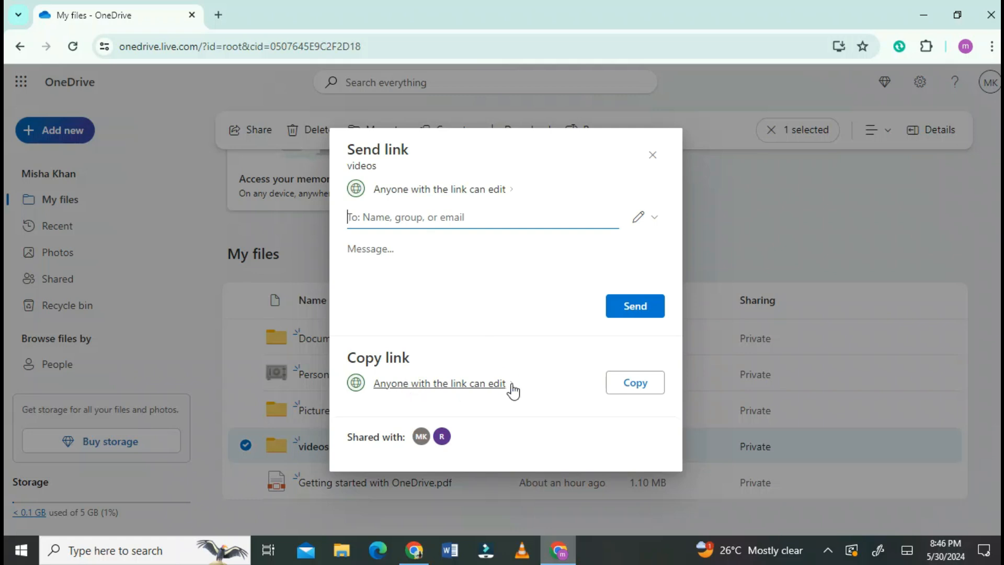
{"action": "left_click", "coordinate": [439, 189]}
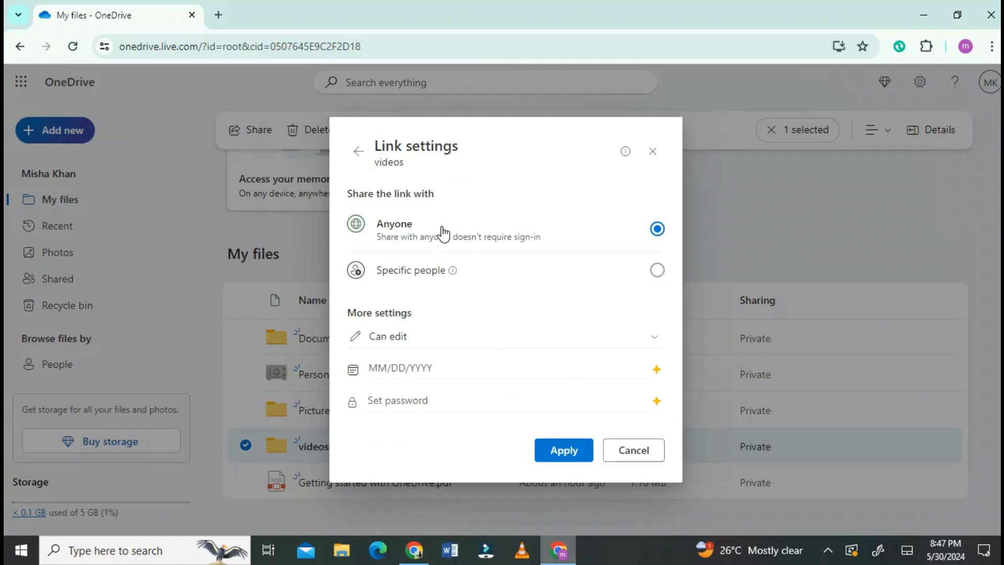
{"action": "mouse_move", "coordinate": [515, 284]}
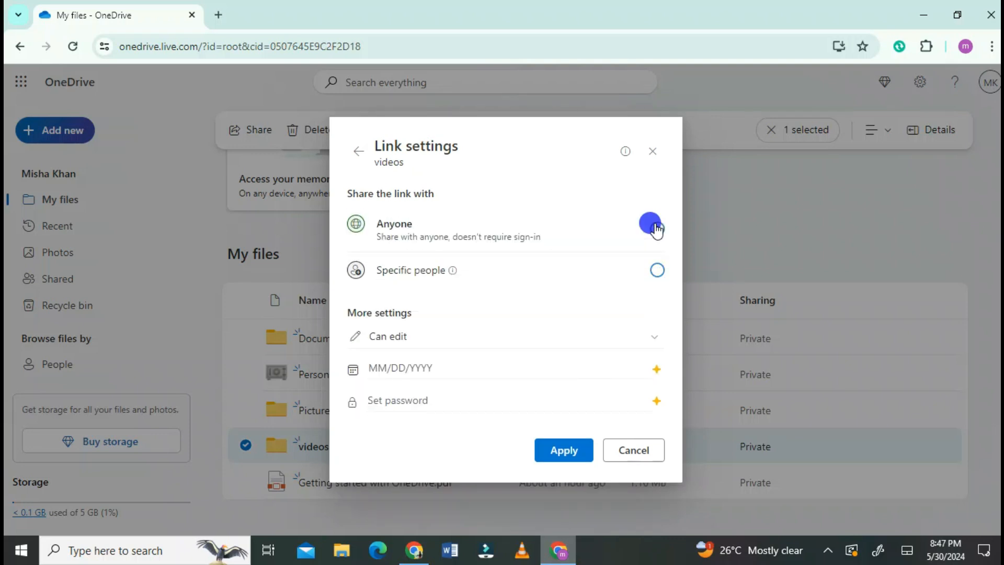
{"action": "left_click", "coordinate": [657, 228]}
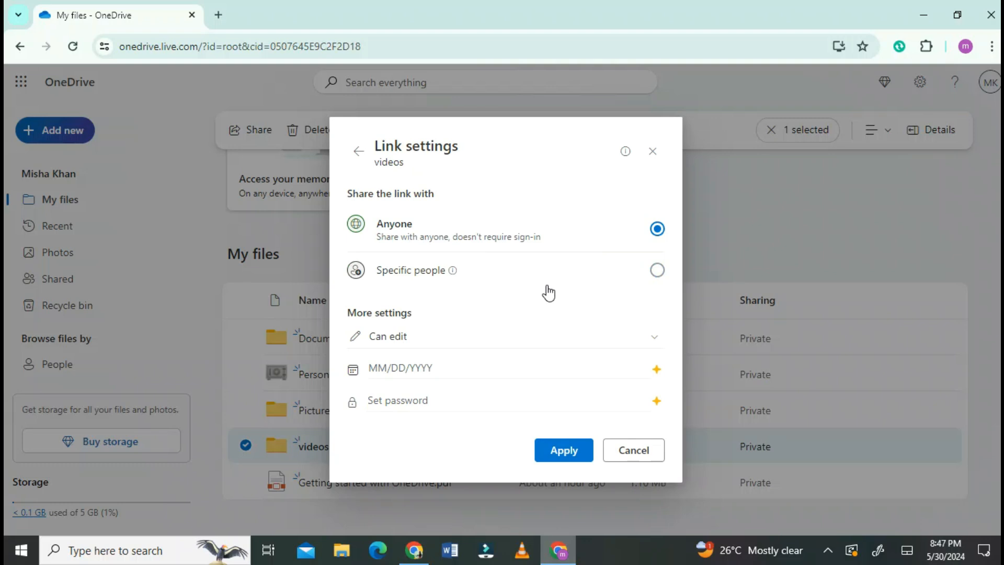
{"action": "mouse_move", "coordinate": [452, 391]}
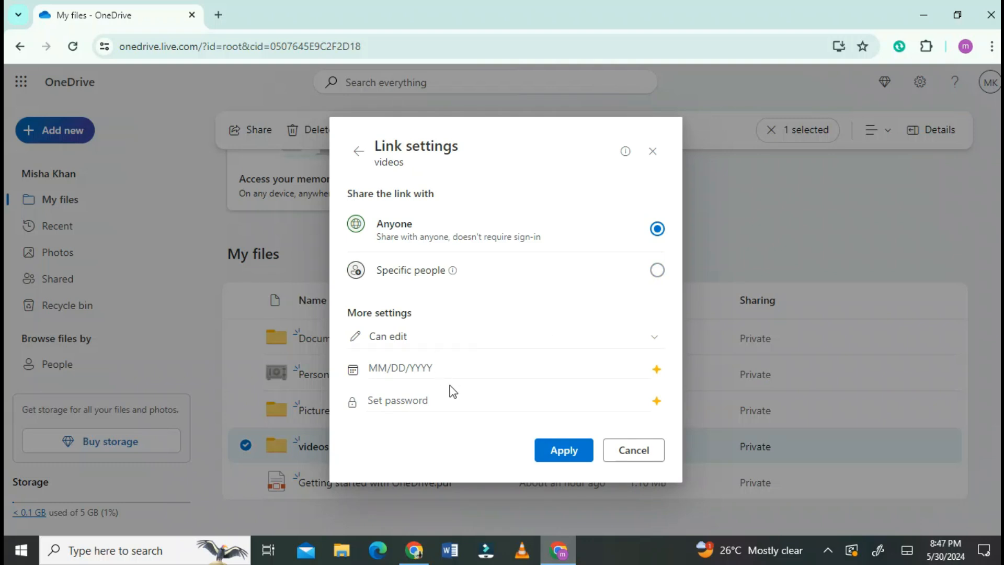
{"action": "left_click", "coordinate": [563, 450]}
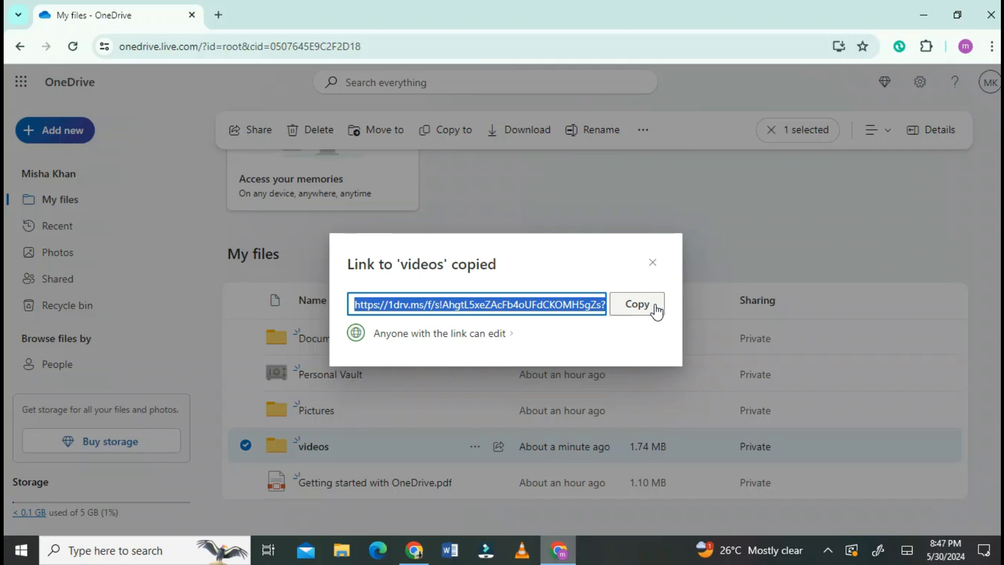
Reapply the link settings and close the Link copied confirmation
{"action": "left_click", "coordinate": [439, 333]}
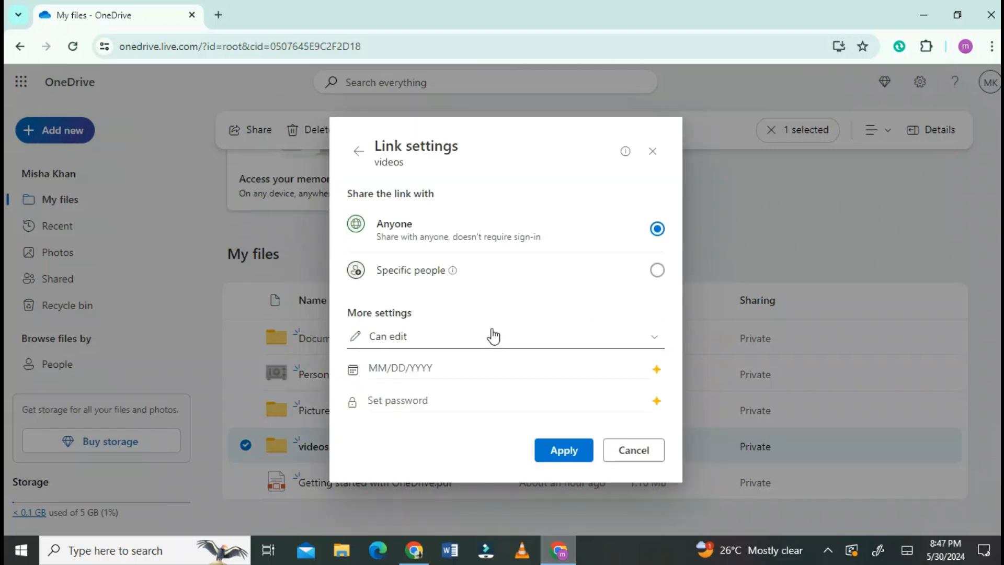
{"action": "mouse_move", "coordinate": [546, 414]}
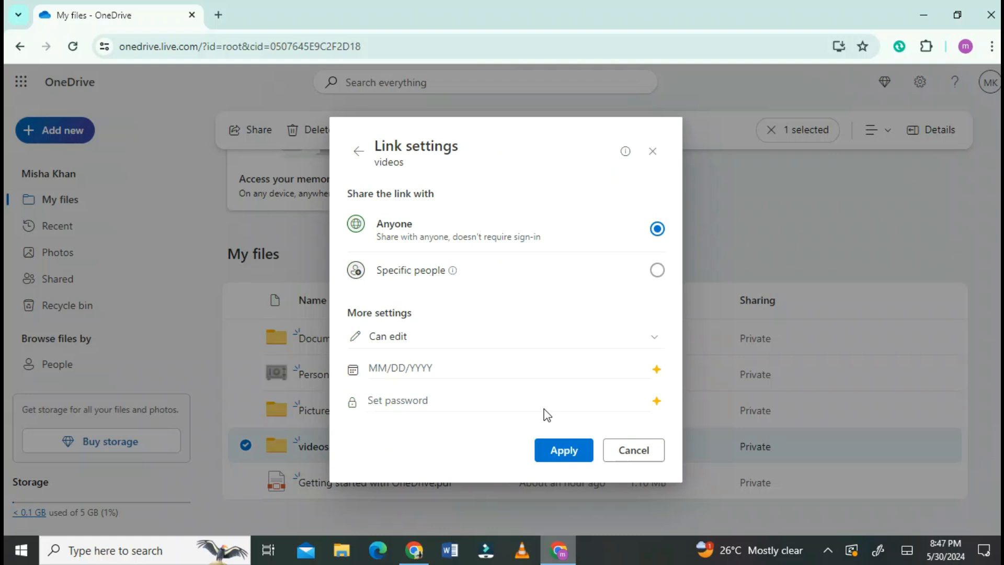
{"action": "left_click", "coordinate": [564, 449]}
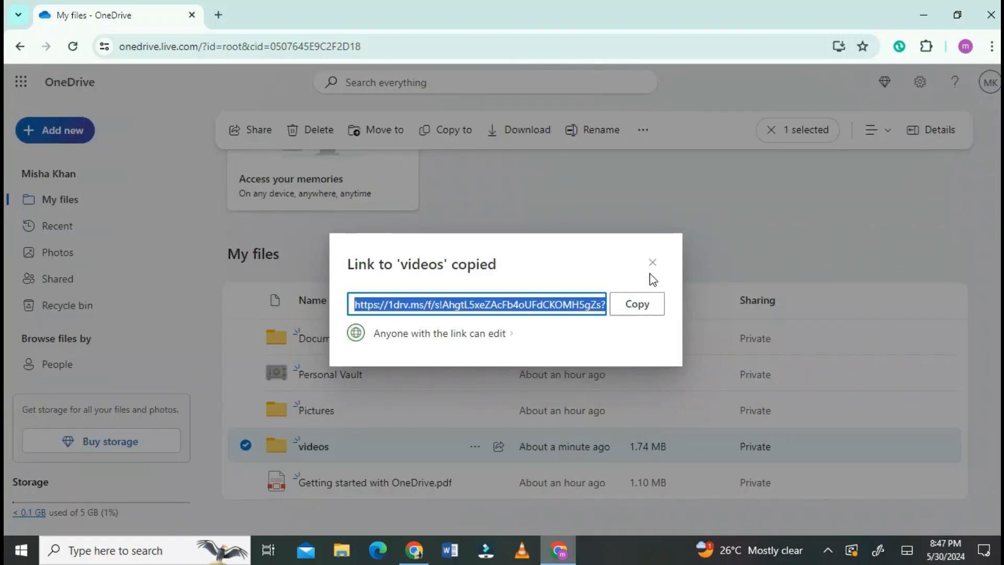
{"action": "left_click", "coordinate": [652, 262]}
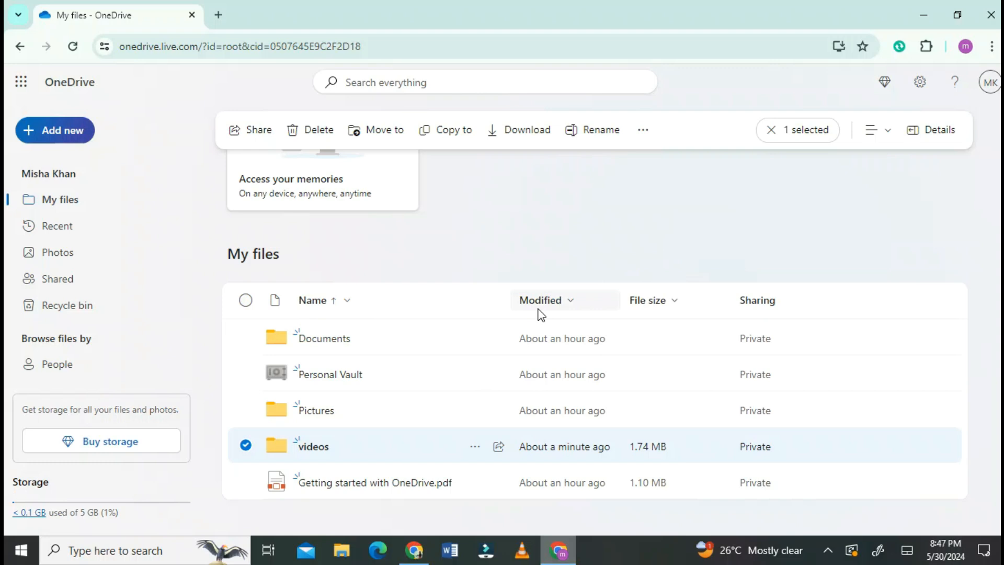
{"action": "mouse_move", "coordinate": [460, 335]}
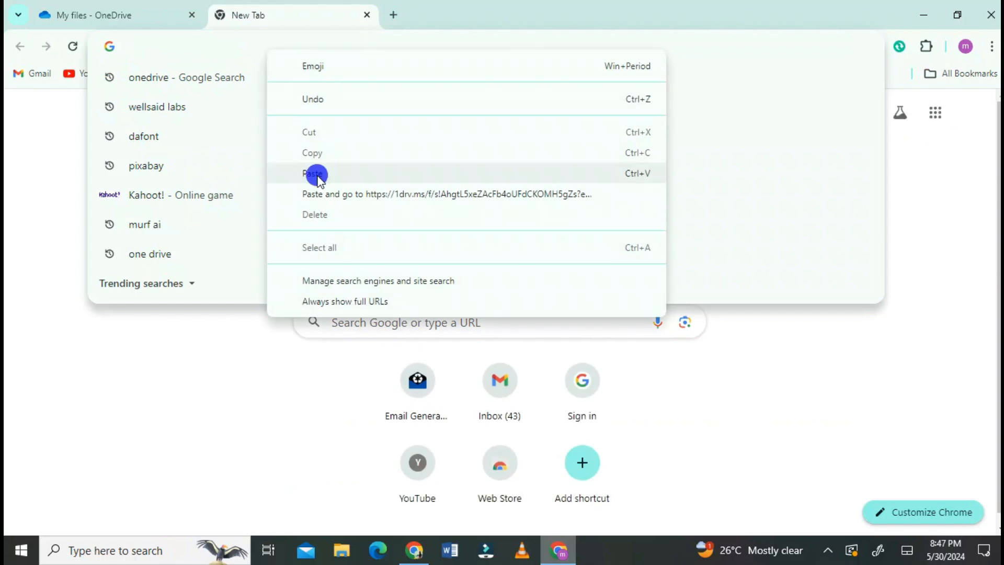
Paste the copied link in a new tab, play the river video there, and return to My files
{"action": "left_click", "coordinate": [444, 194]}
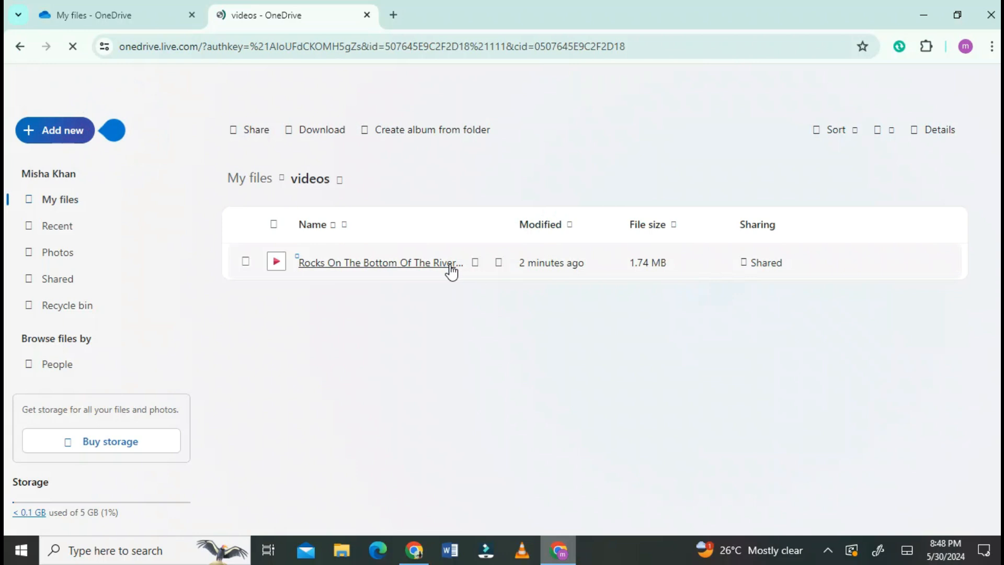
{"action": "left_click", "coordinate": [377, 262]}
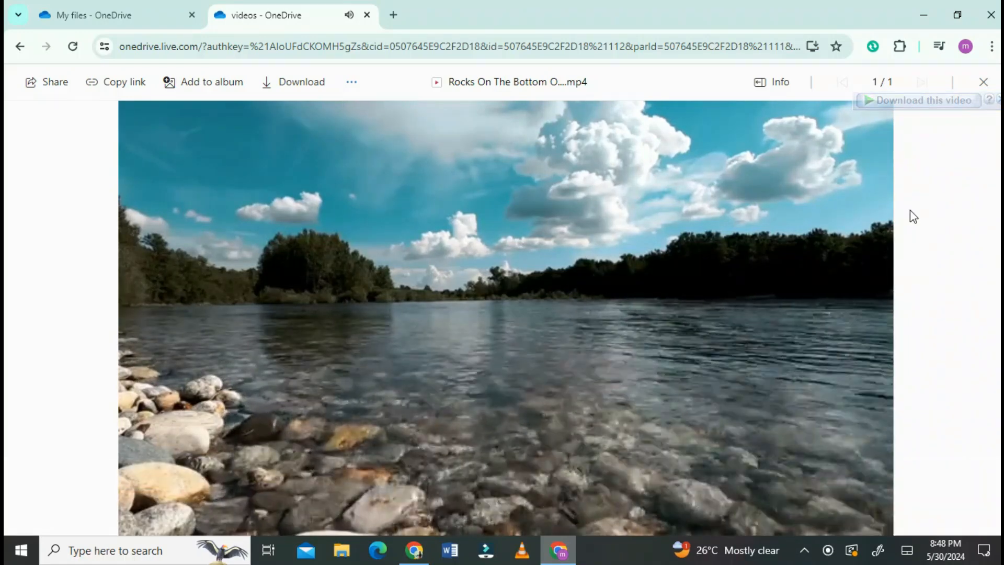
{"action": "left_click", "coordinate": [115, 15]}
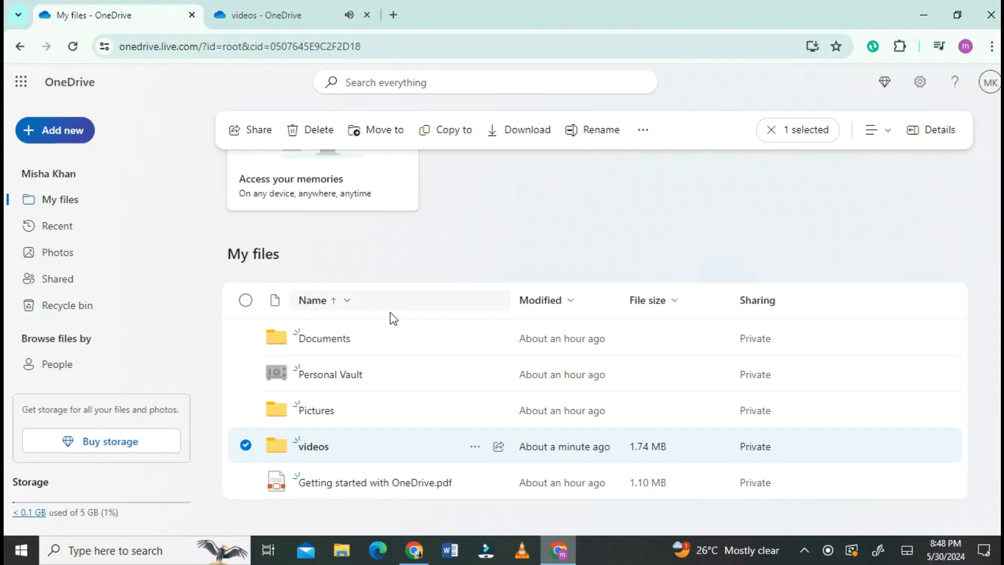
{"action": "scroll", "scroll_direction": "up", "scroll_amount": 3}
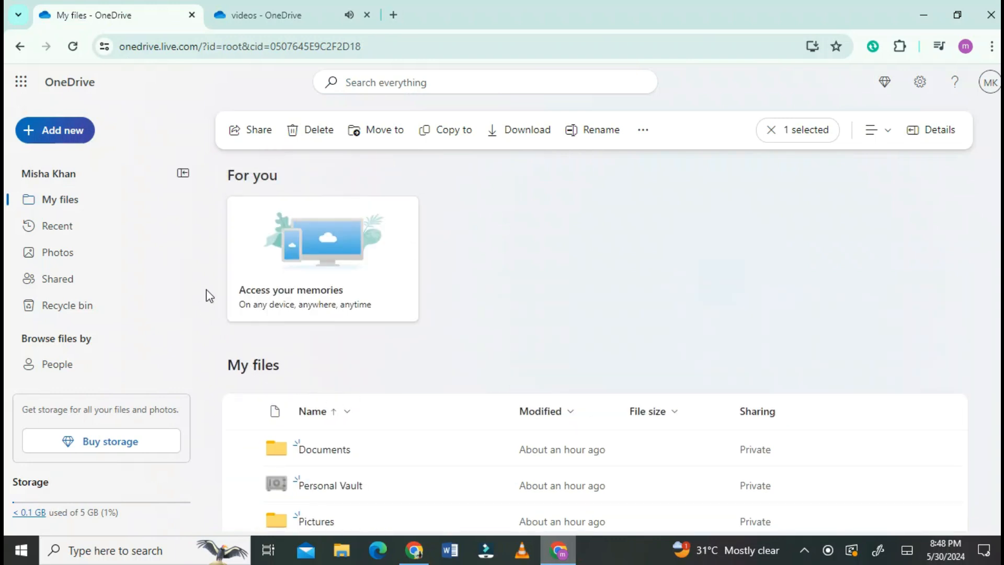